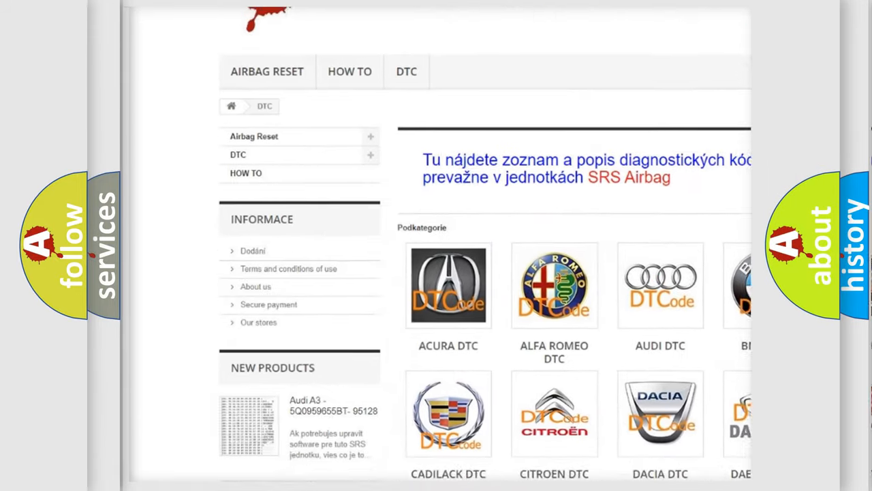
Scroll the DTC brand category page to reach the table of B and U fault codes
{"action": "scroll", "scroll_direction": "down", "scroll_amount": 3}
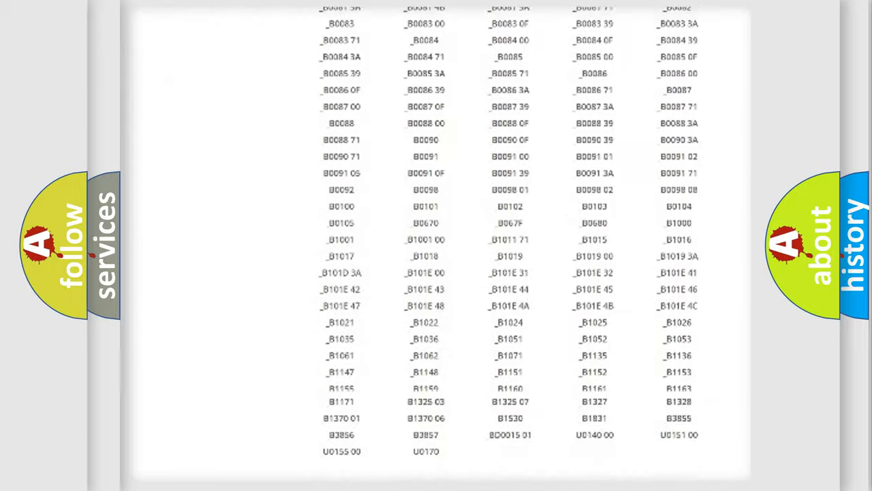
{"action": "scroll", "scroll_direction": "up", "scroll_amount": 3}
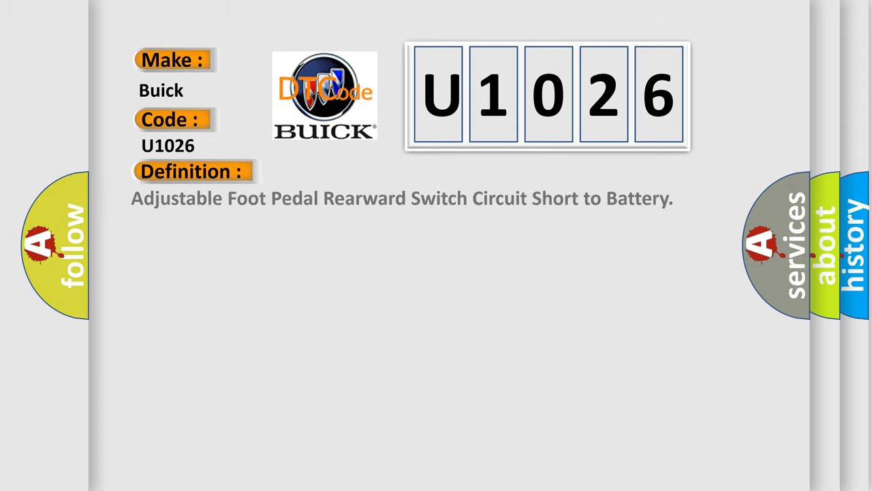
Advance the U1026 slide to its Description: system voltage is 9-16 V
{"action": "left_click", "coordinate": [354, 172]}
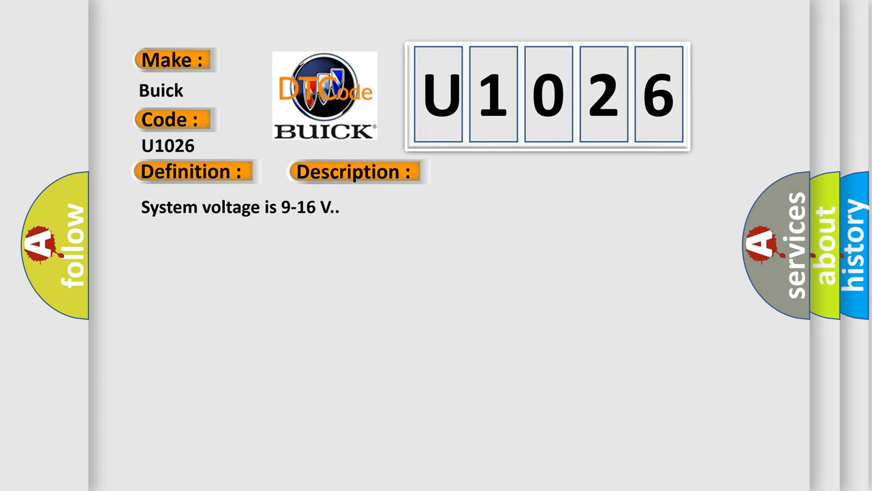